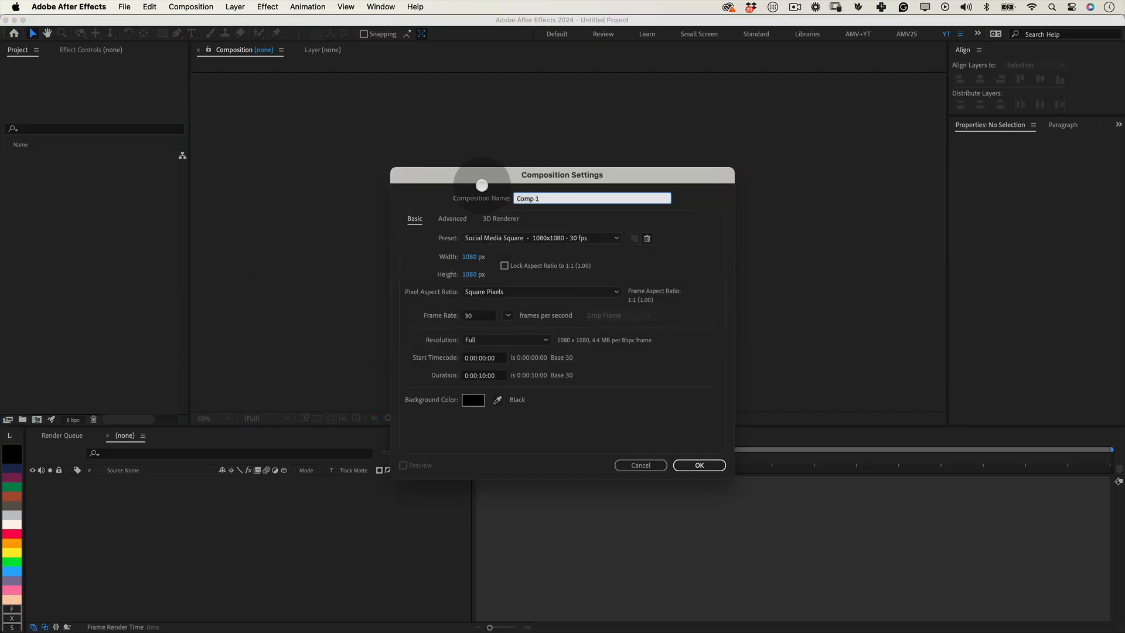
# - Create a black 1080×1080 Social Media Square composition named Kinetic_Type_023
pyautogui.write('Kinetic_Type_023')
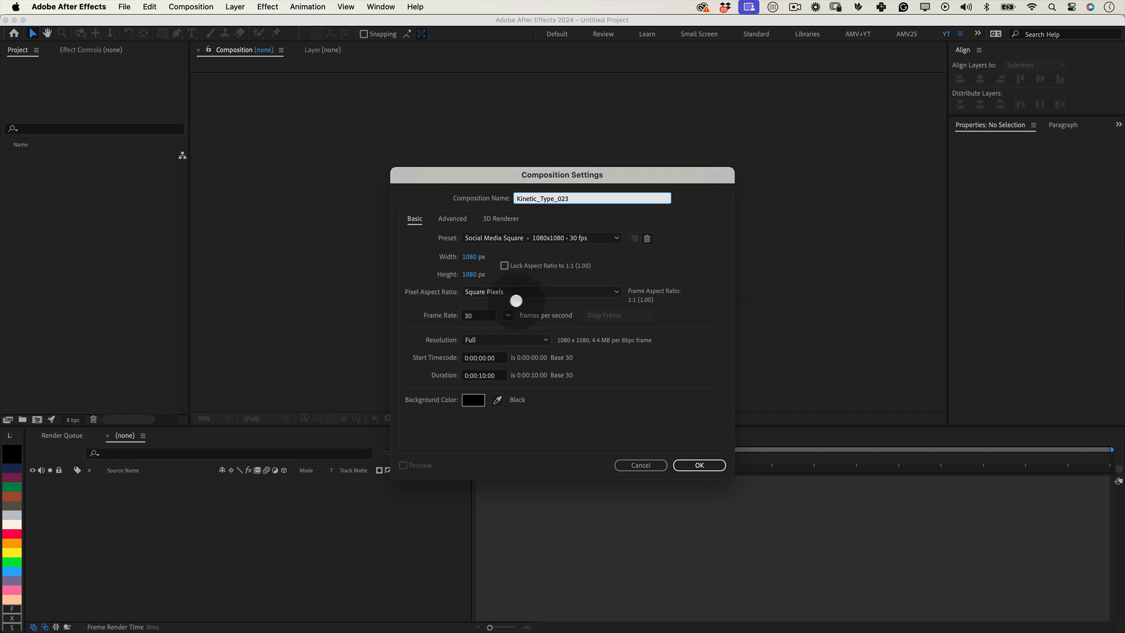
pyautogui.click(473, 256)
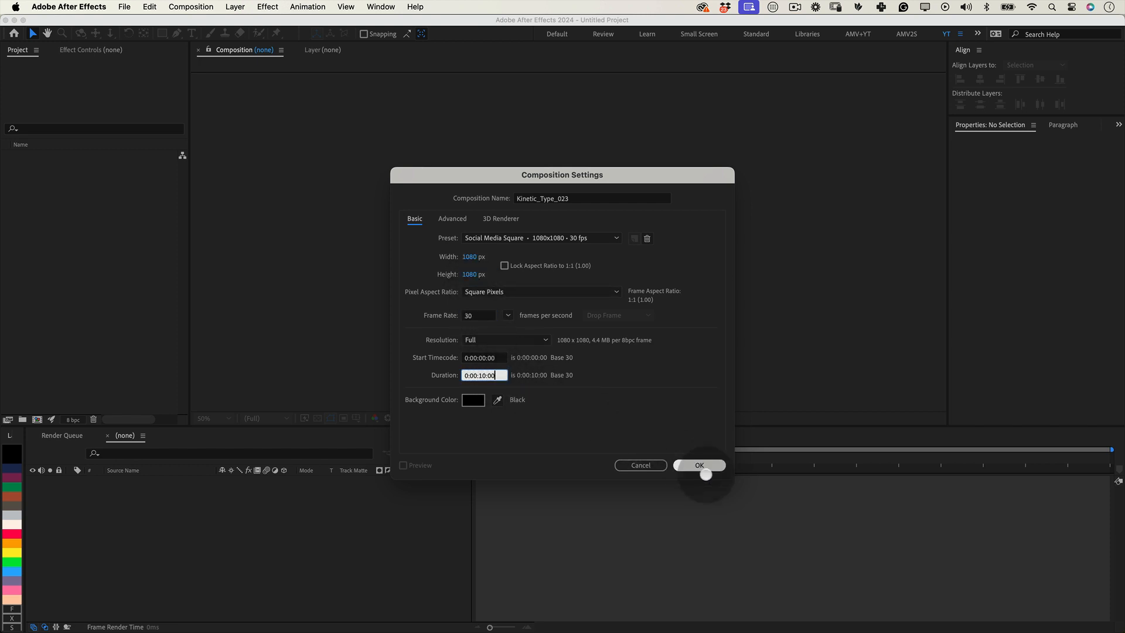
pyautogui.click(698, 465)
pyautogui.write('B')
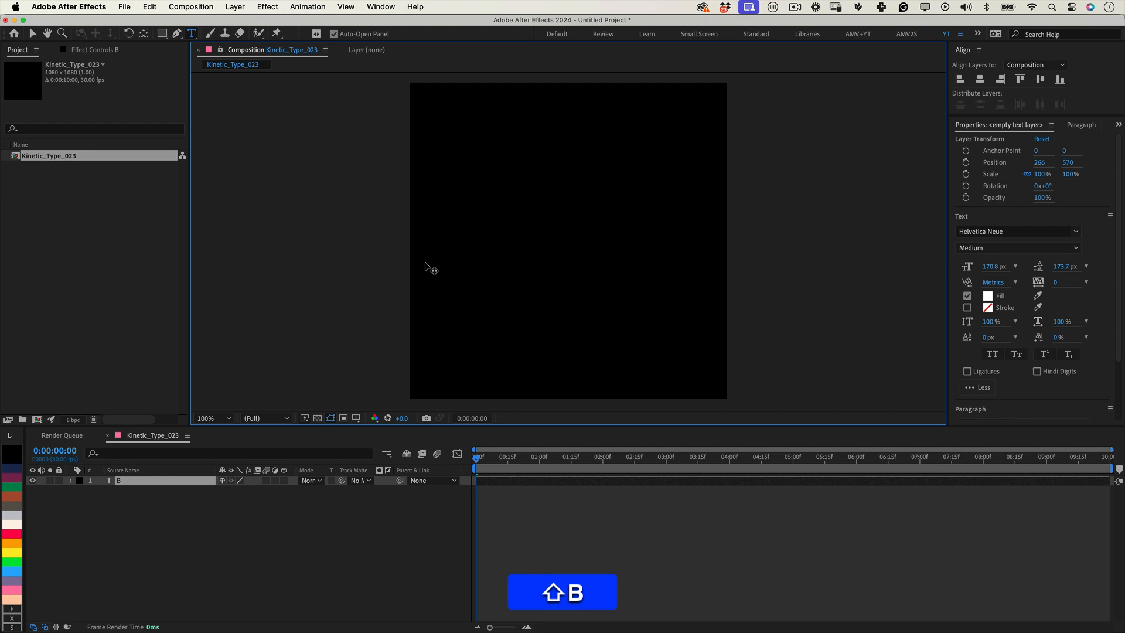
# - Type BORING as text in the composition and select its text layer
pyautogui.write('ORING')
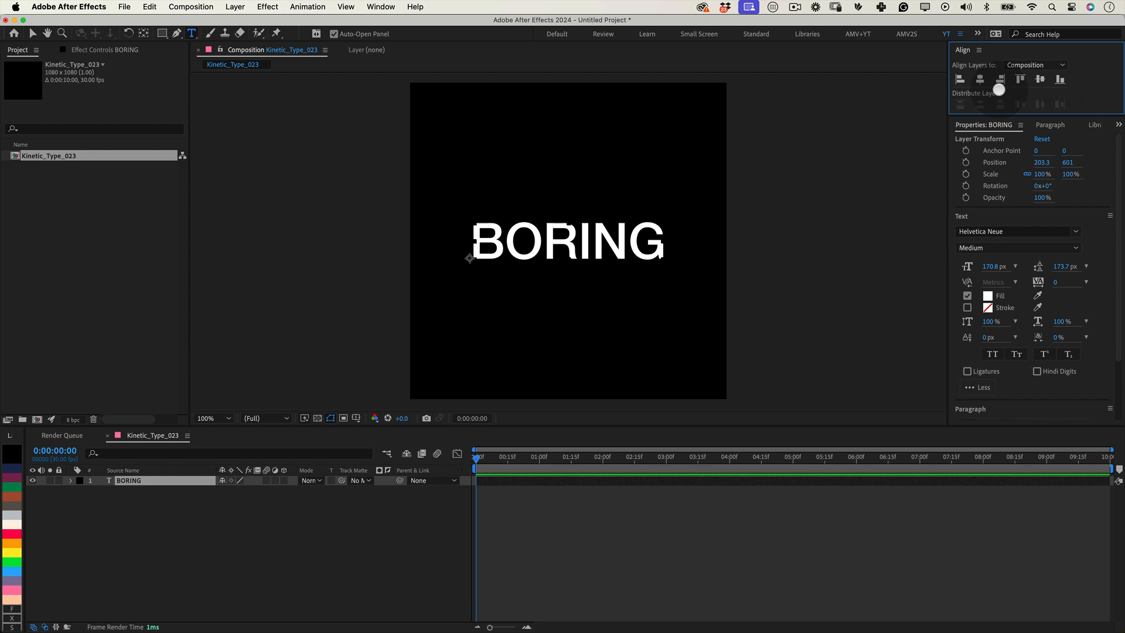
pyautogui.click(129, 480)
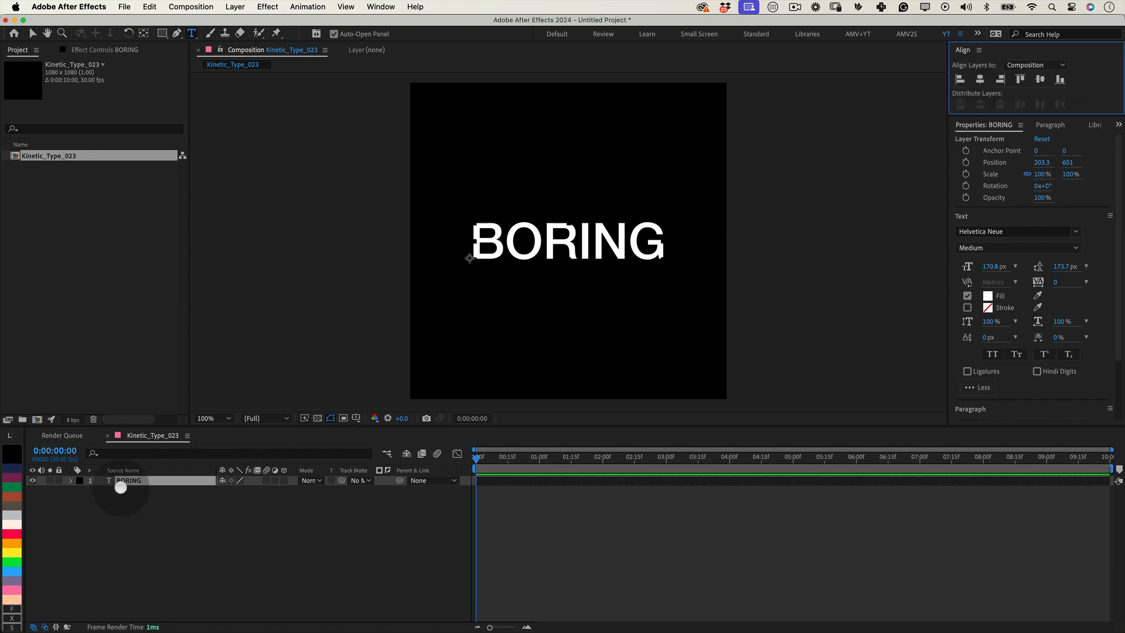
# - Pre-compose the text layer into a composition named BORING, then return to Kinetic_Type_023
pyautogui.rightClick(128, 480)
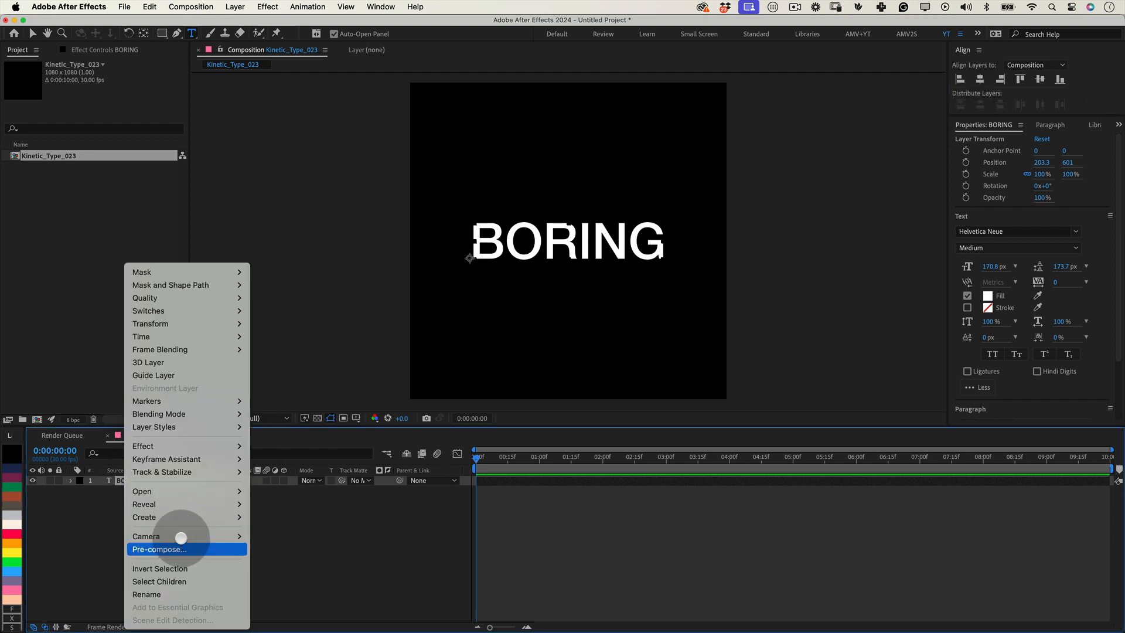
pyautogui.click(158, 549)
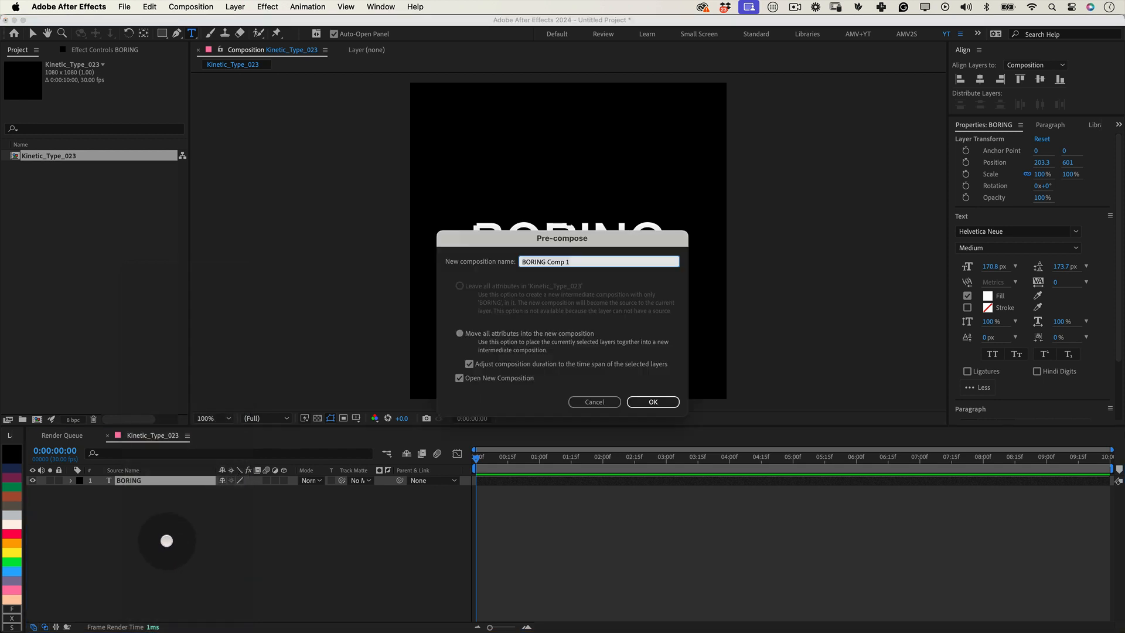
pyautogui.press('backspace')
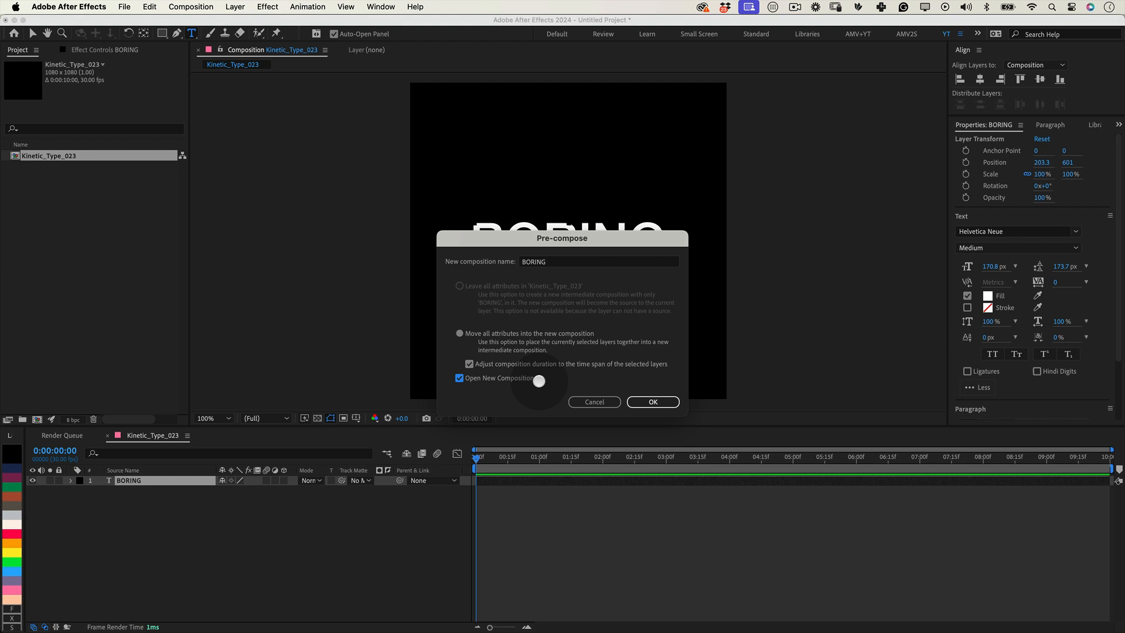
pyautogui.click(652, 402)
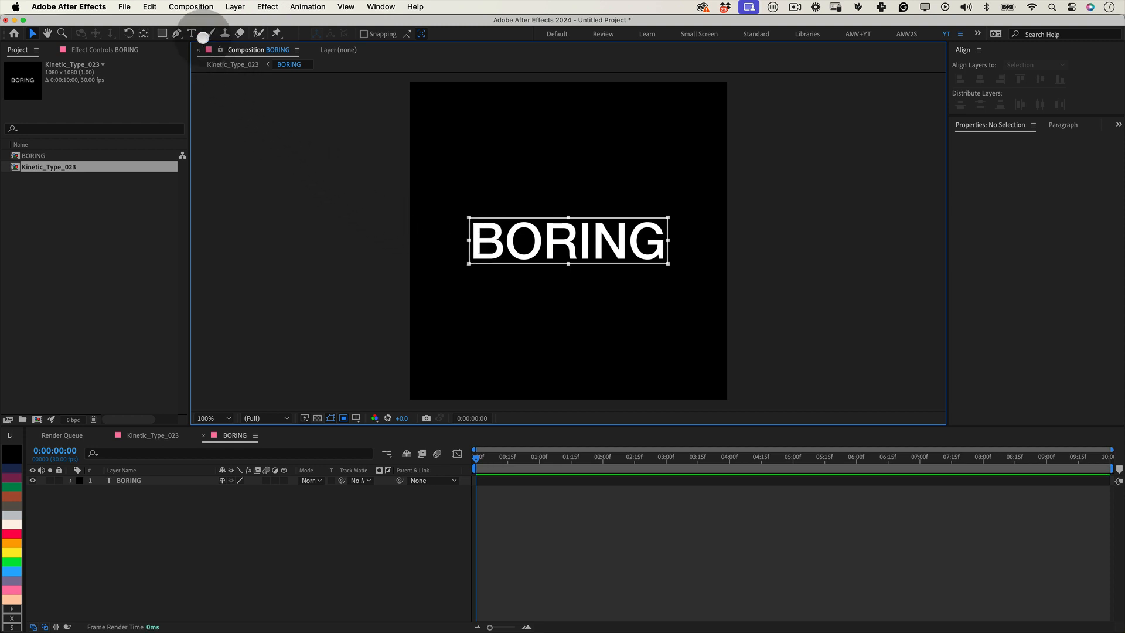
pyautogui.click(191, 7)
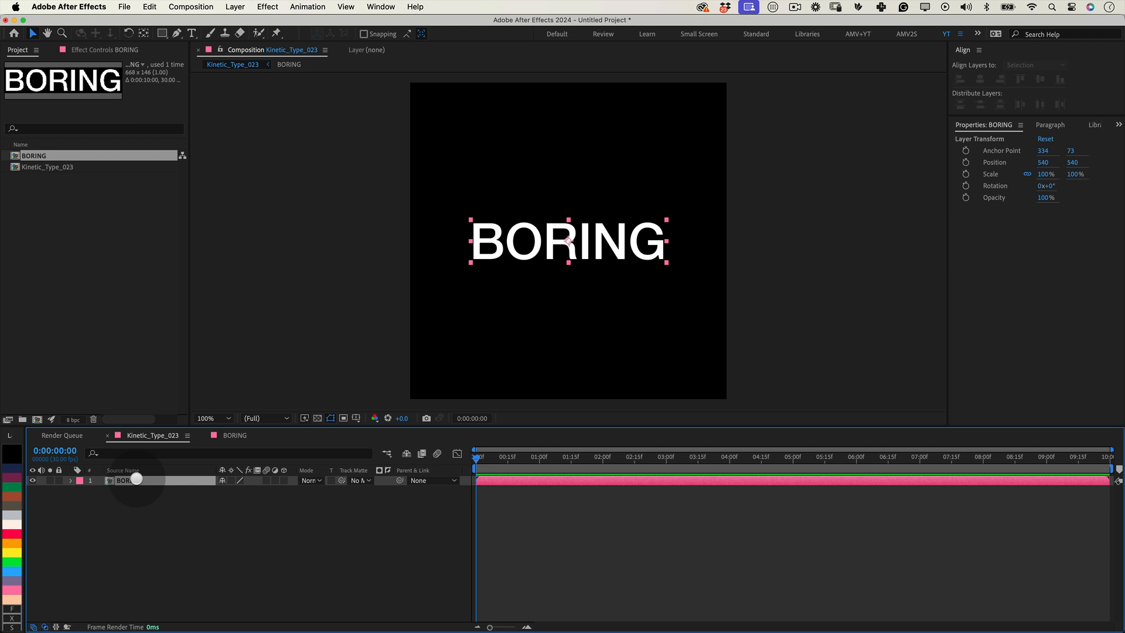
# - Pre-compose the BORING layer again, keeping the default name BORING Comp 1
pyautogui.rightClick(125, 480)
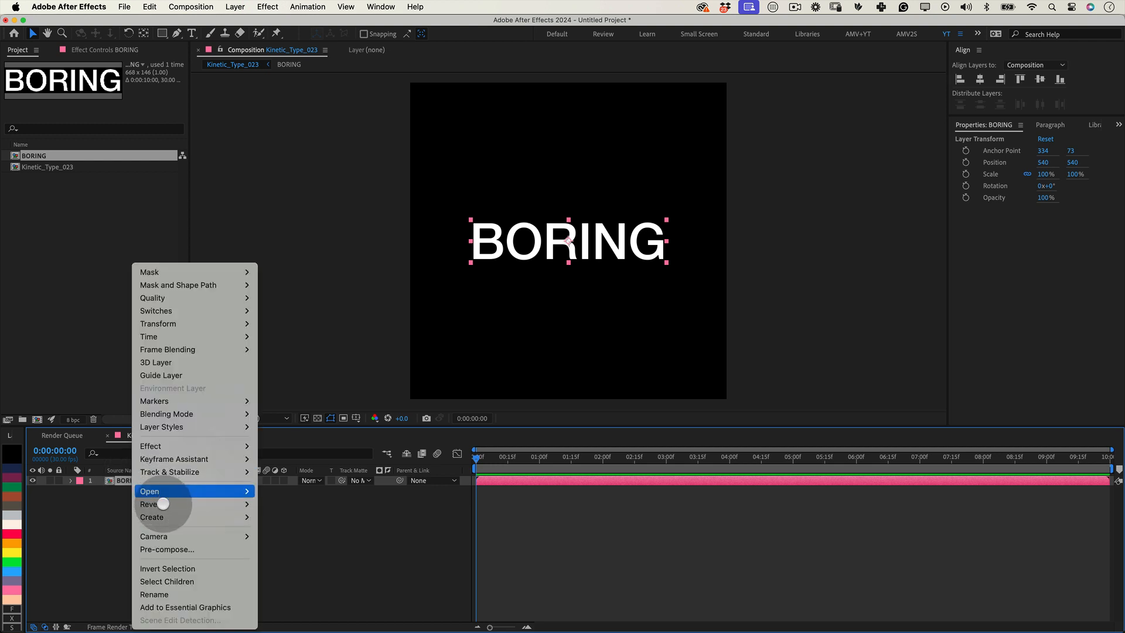
pyautogui.click(166, 549)
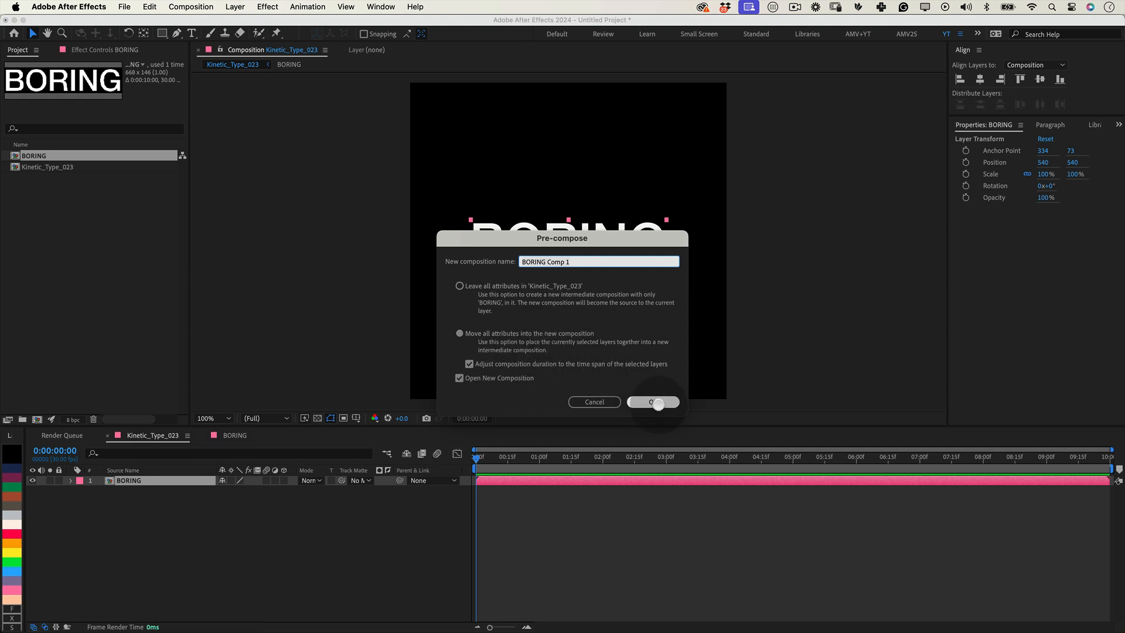
pyautogui.click(652, 402)
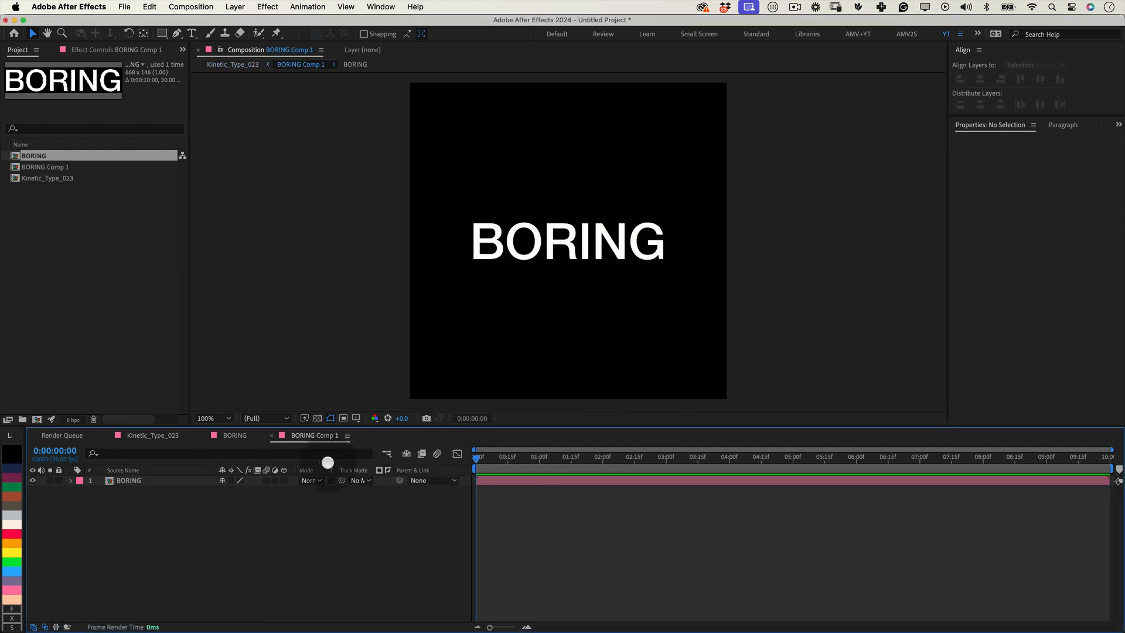
pyautogui.click(191, 6)
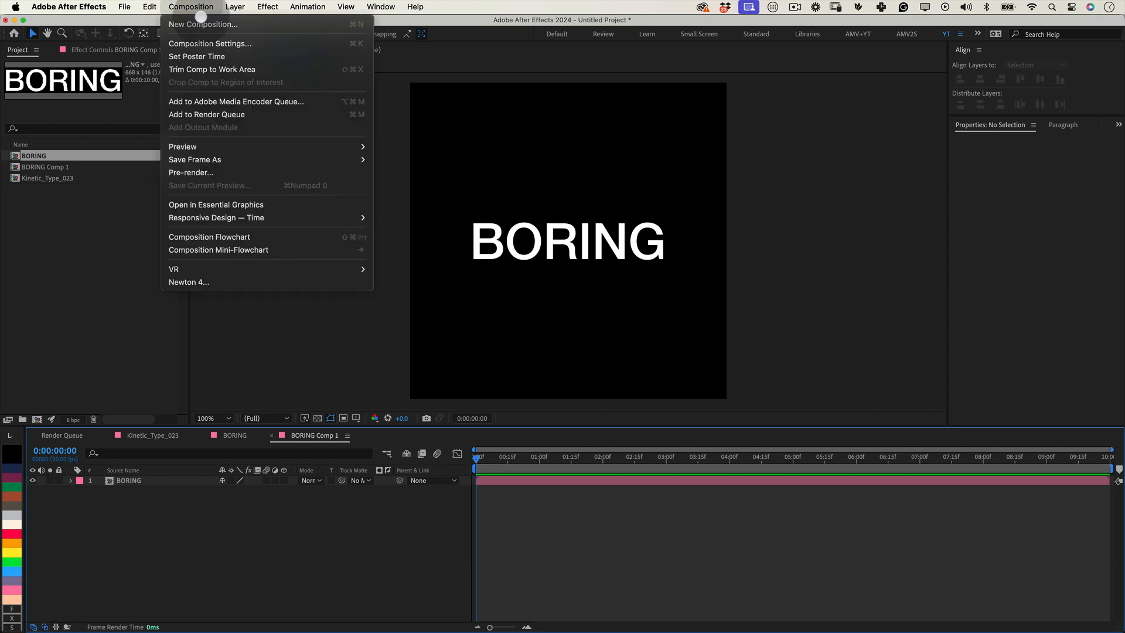
# - Set BORING Comp 1 height to 2000 px and select the BORING layer
pyautogui.click(210, 43)
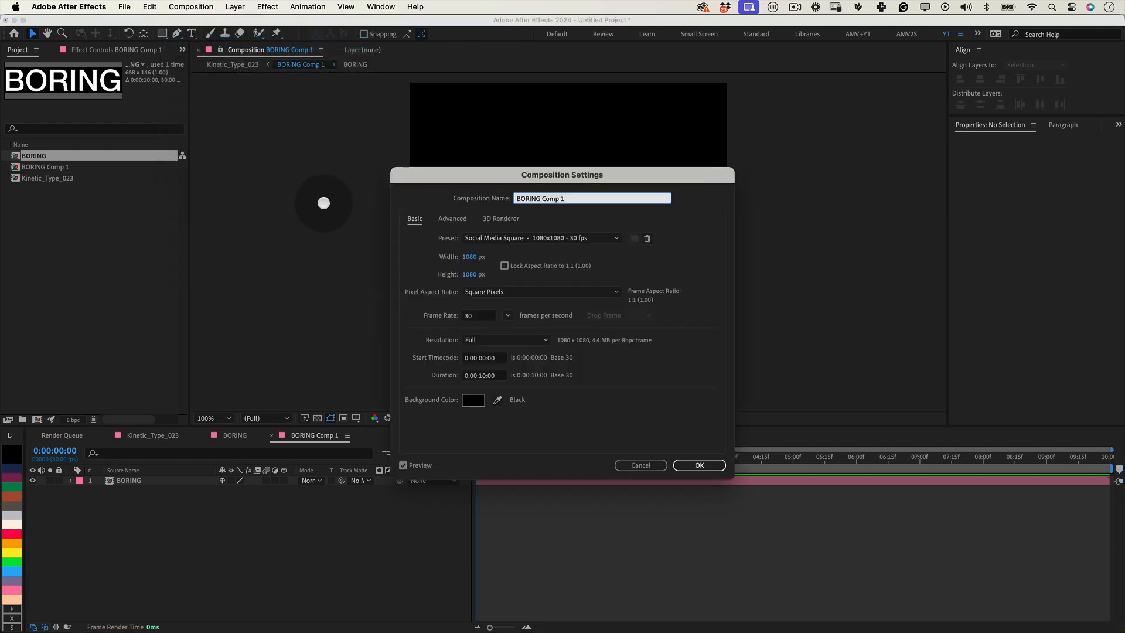
pyautogui.click(473, 275)
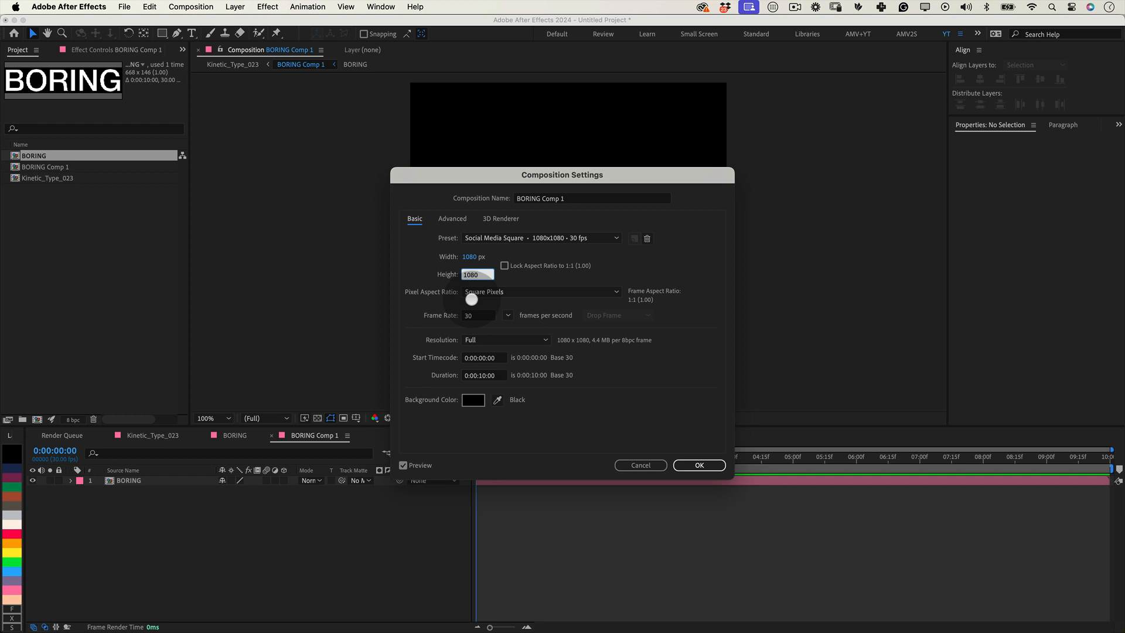
pyautogui.write('2000')
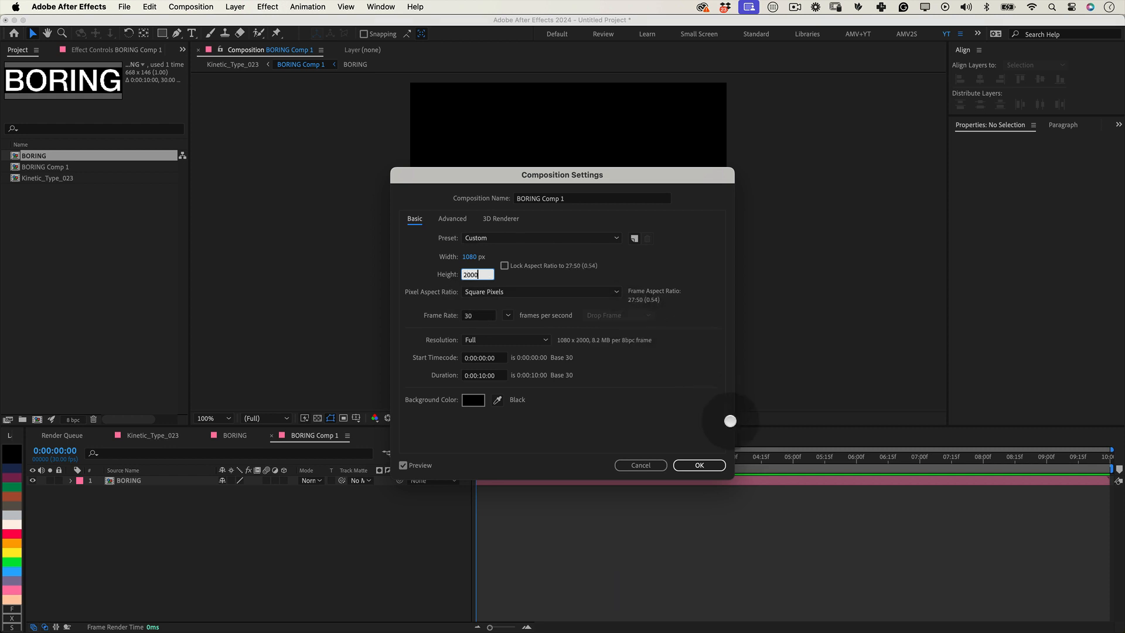
pyautogui.click(699, 465)
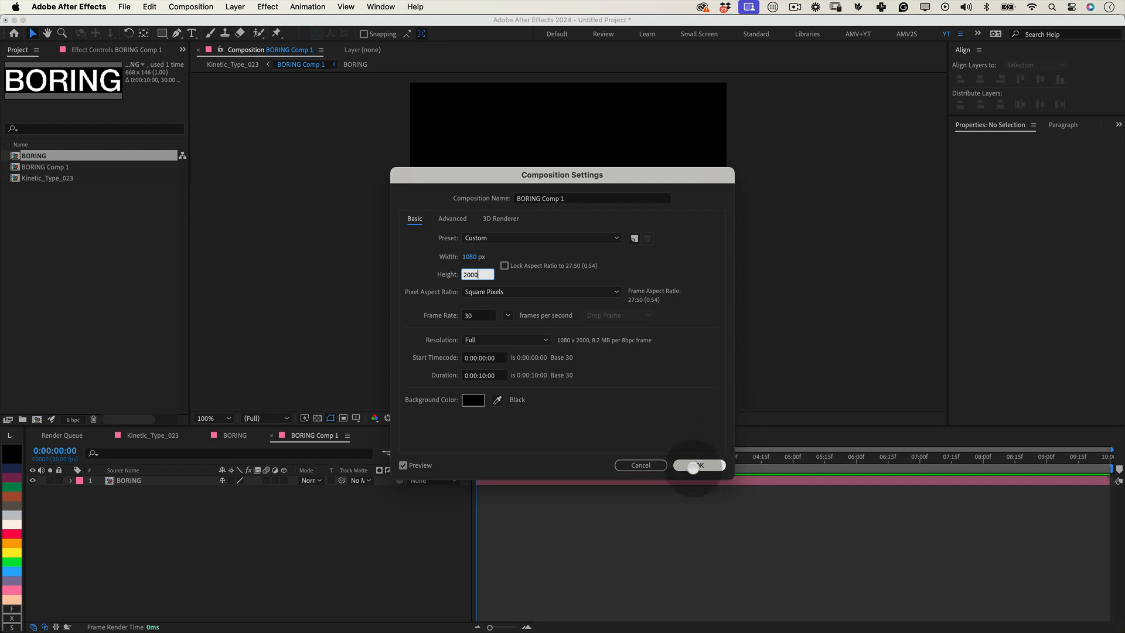
pyautogui.click(697, 465)
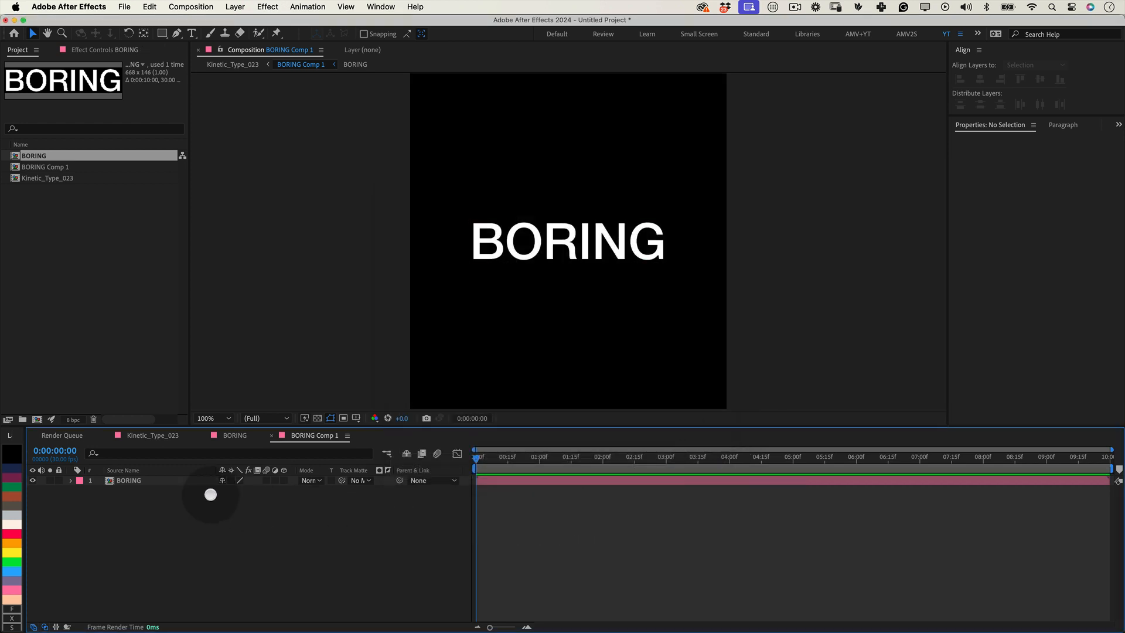
pyautogui.click(128, 480)
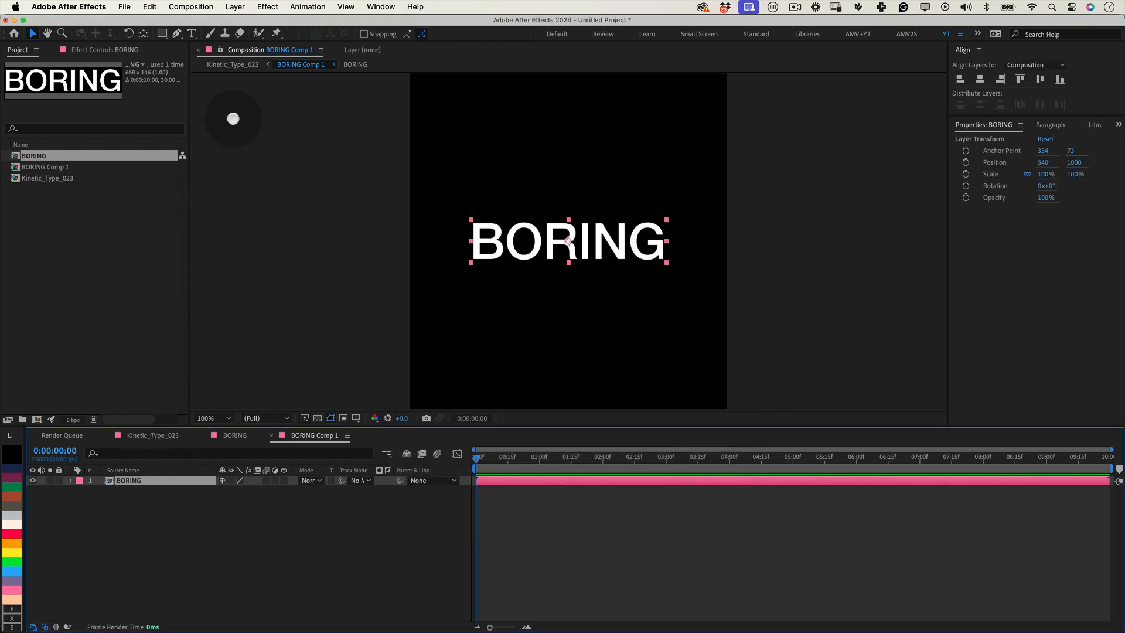
# - Apply Motion Tile to BORING with Output Height 1300 and an adjusted Tile Center
pyautogui.click(267, 6)
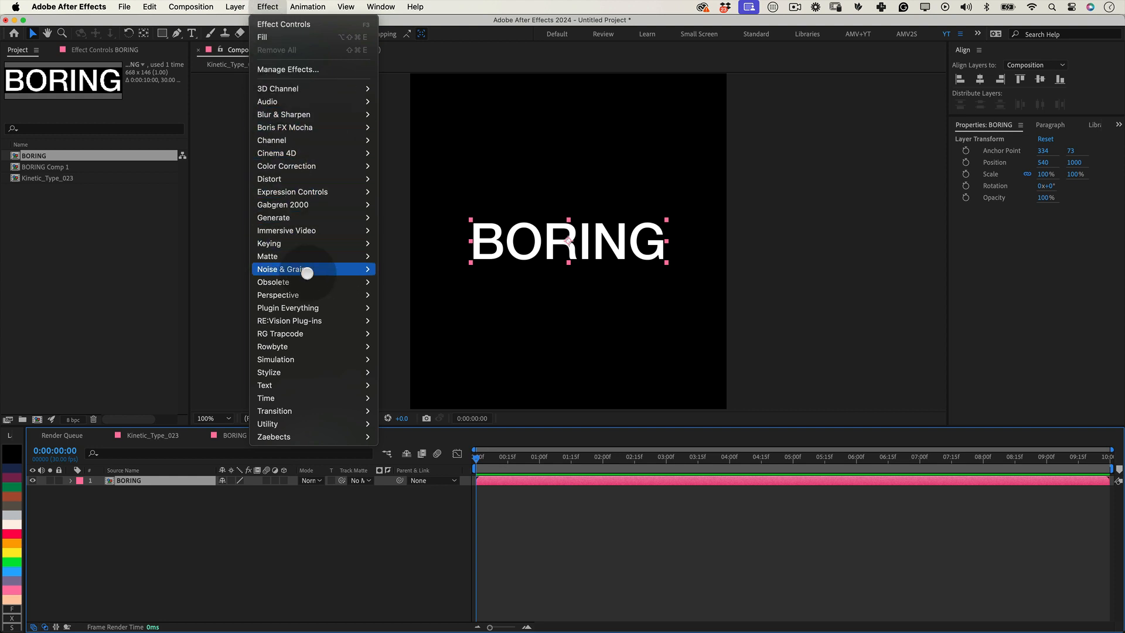
pyautogui.moveTo(269, 372)
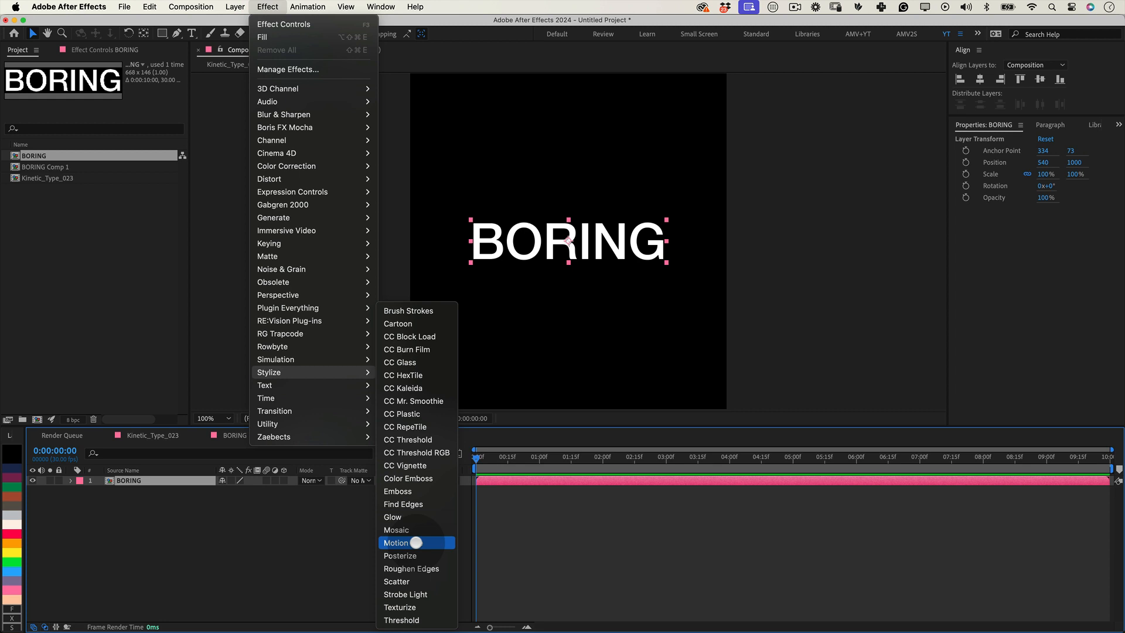
pyautogui.click(396, 543)
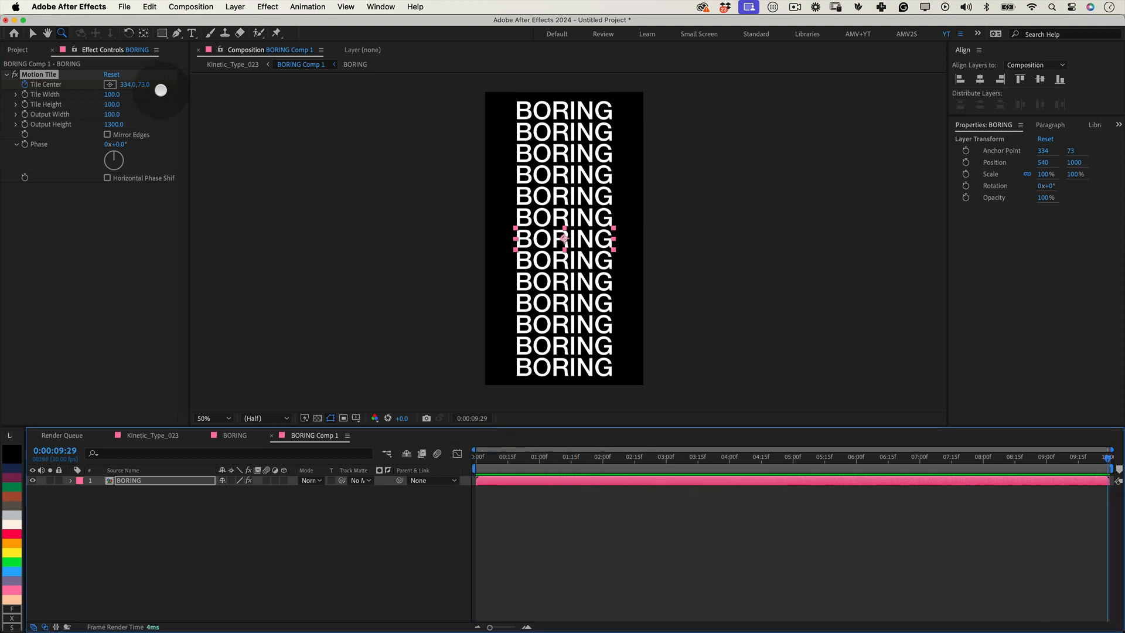
pyautogui.click(148, 83)
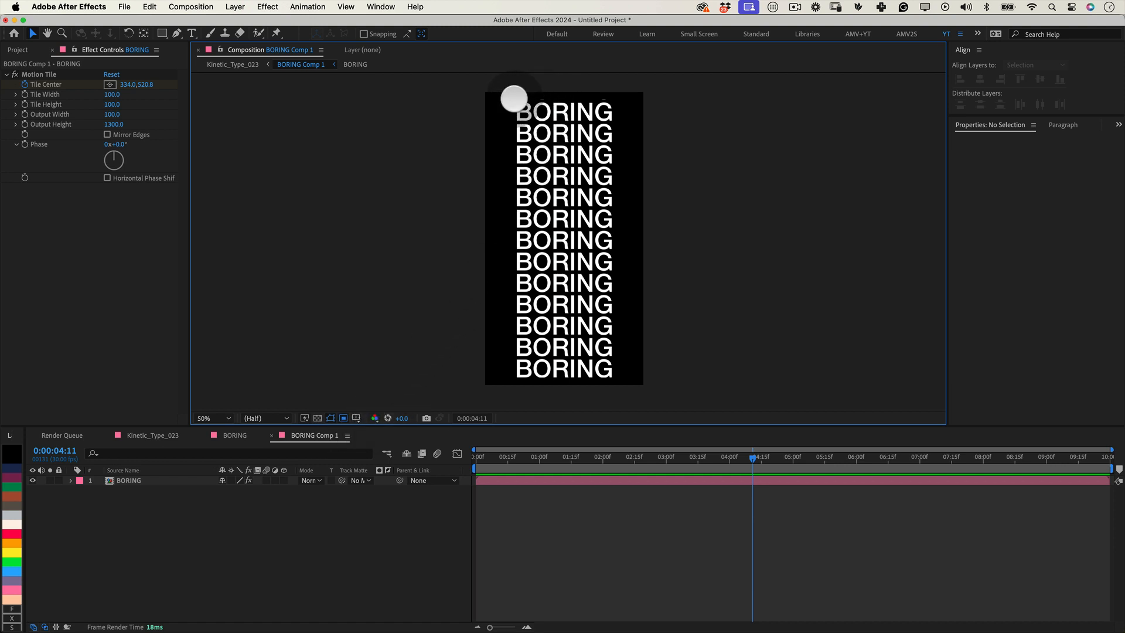
pyautogui.click(563, 239)
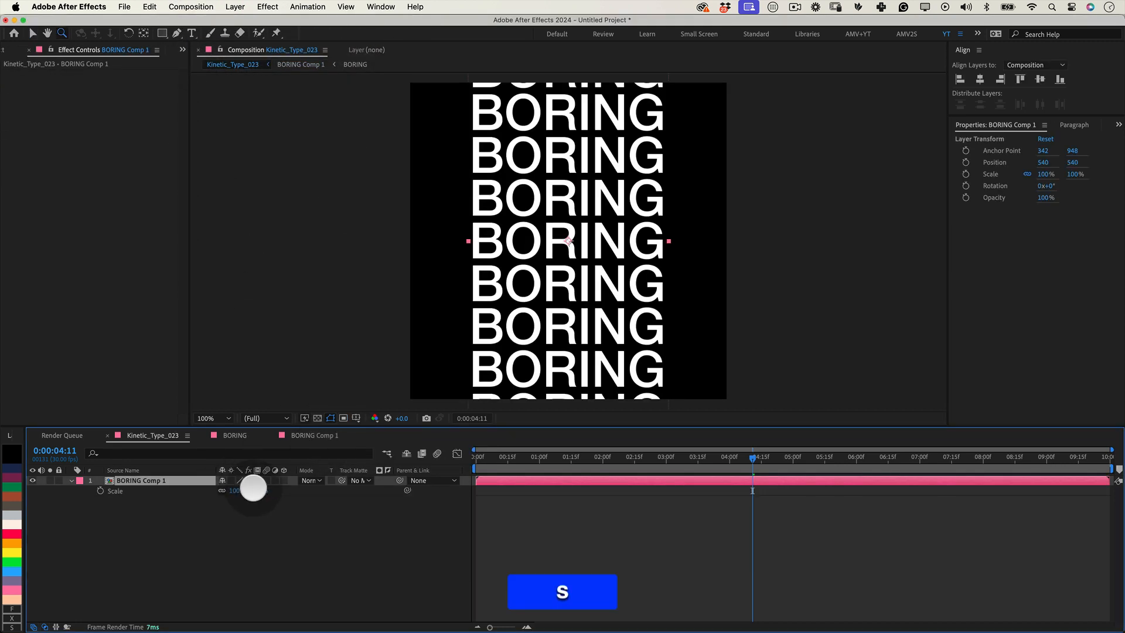
# - Scale the BORING Comp 1 layer in Kinetic_Type_023 down to 45%
pyautogui.moveTo(253, 488); pyautogui.dragTo(233, 501)
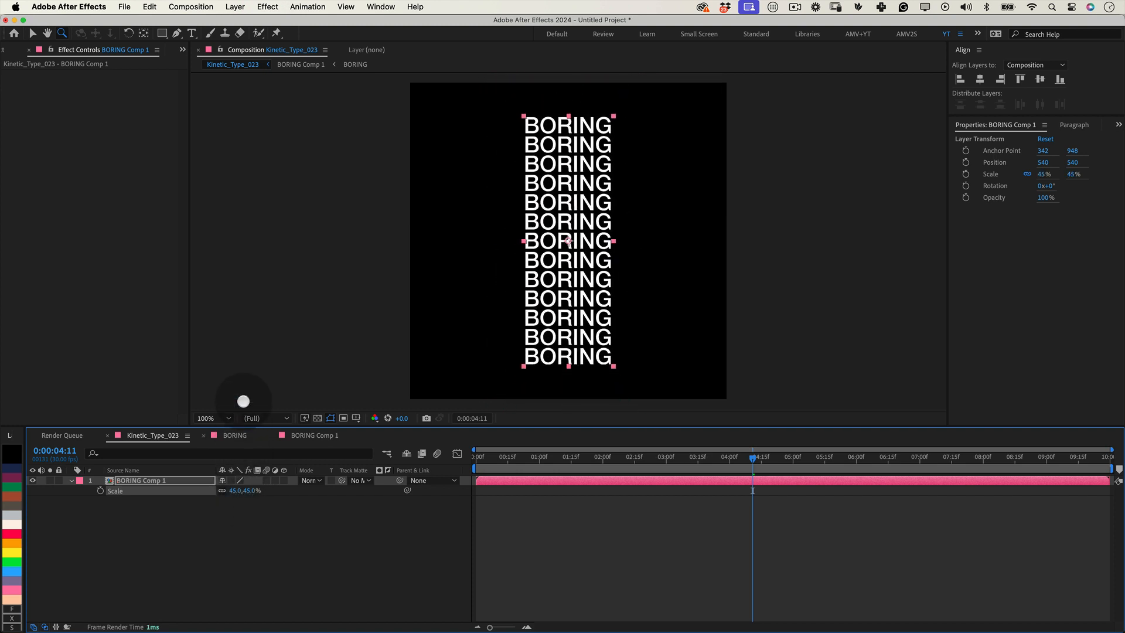
pyautogui.click(268, 6)
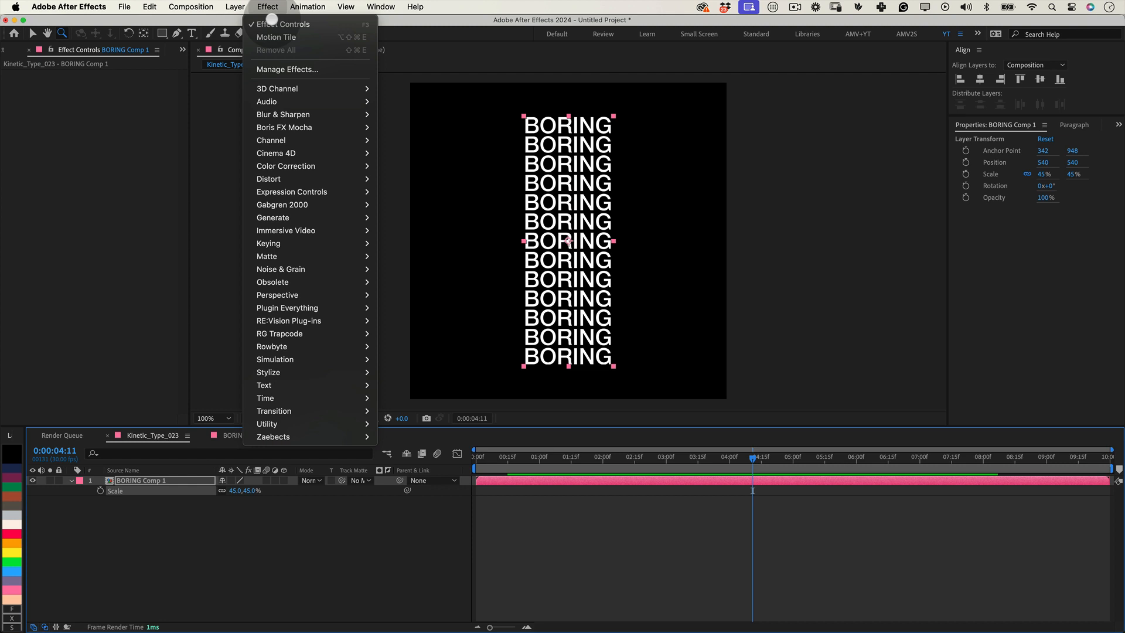
# - Apply CC Bender with the Marilyn style and duplicate the effect
pyautogui.click(269, 179)
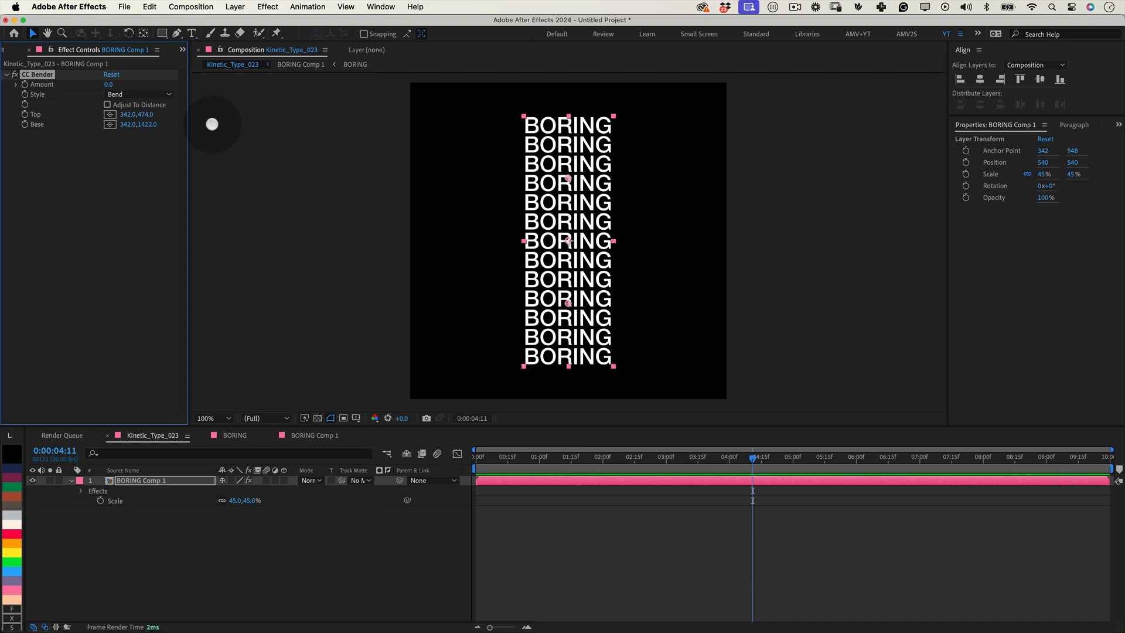
pyautogui.click(139, 94)
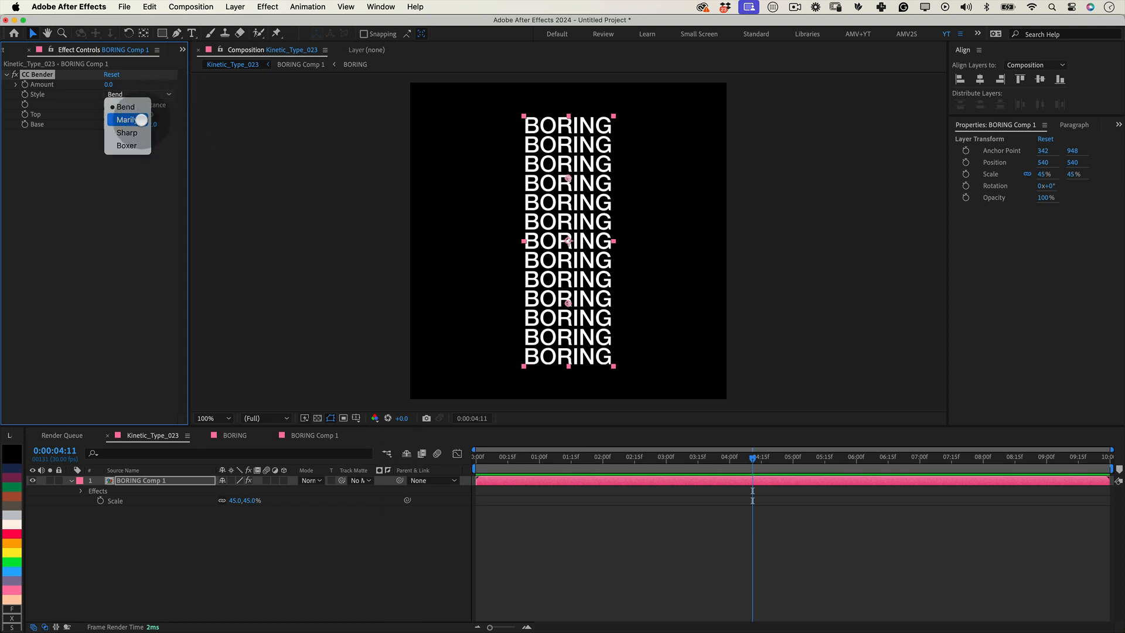
pyautogui.click(127, 119)
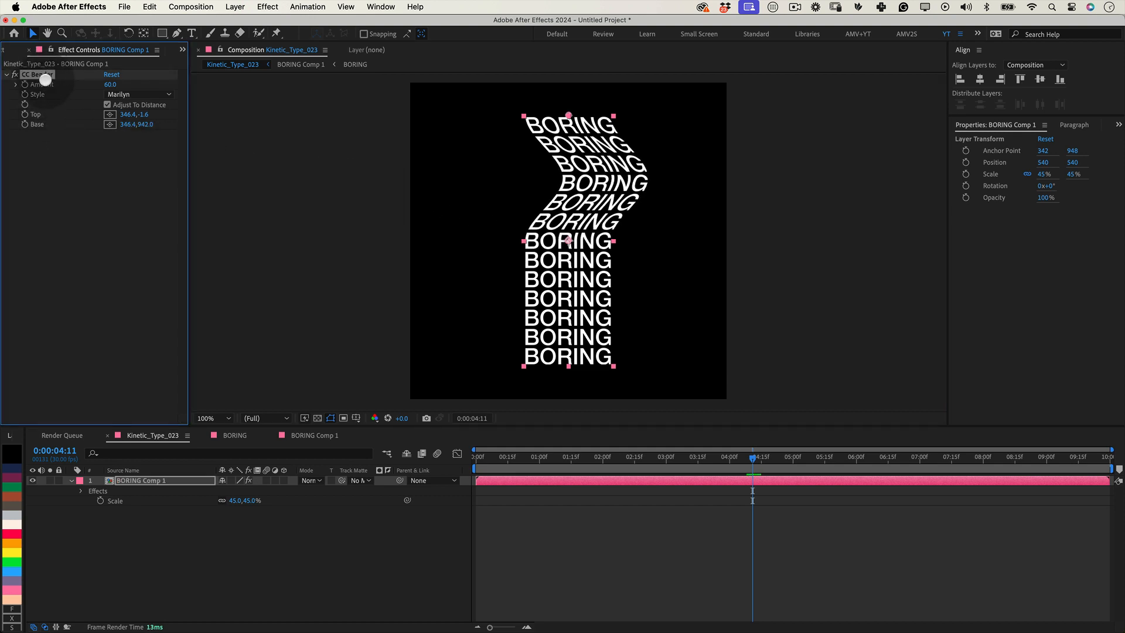
pyautogui.press('cmd+d')
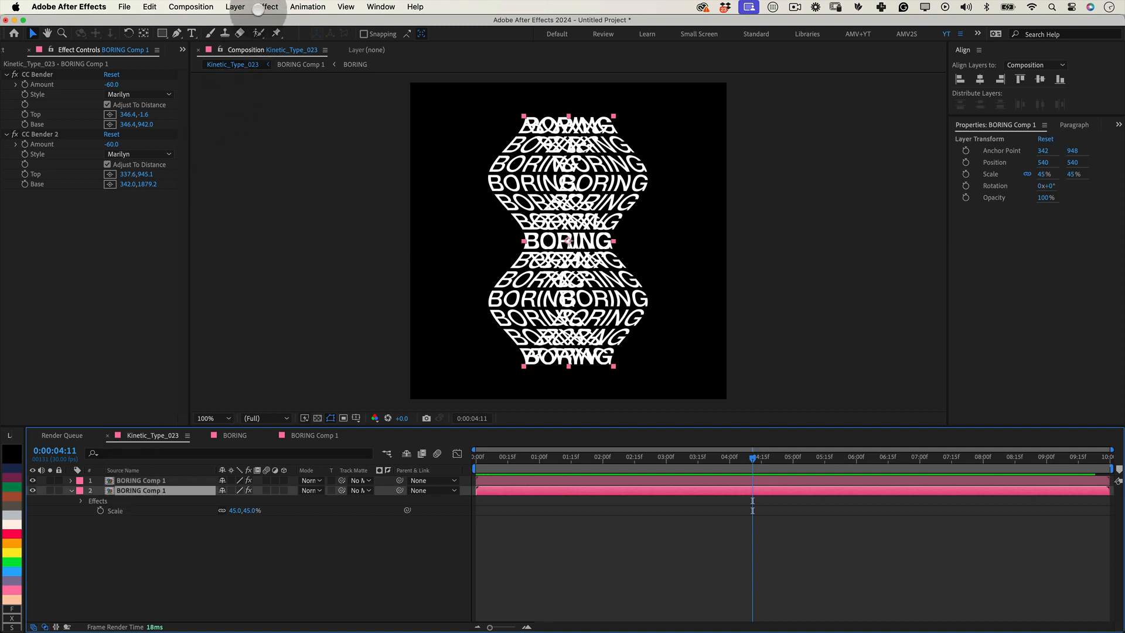
# - Add a Fill effect with dark gray 515151 to the duplicate BORING Comp 1 layer
pyautogui.click(268, 6)
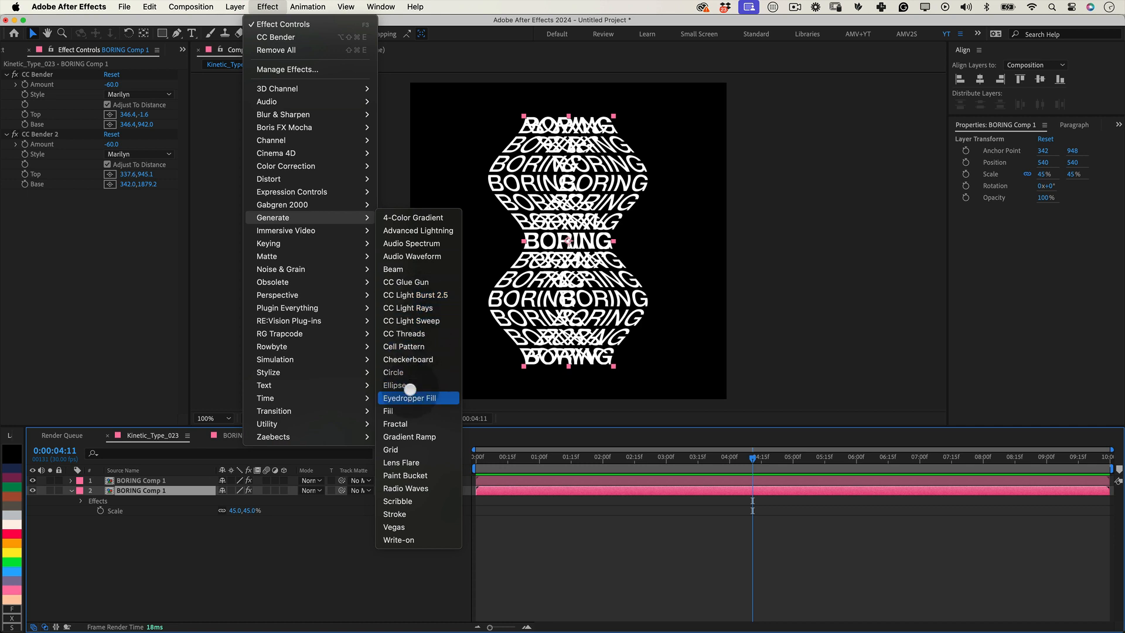
pyautogui.click(388, 410)
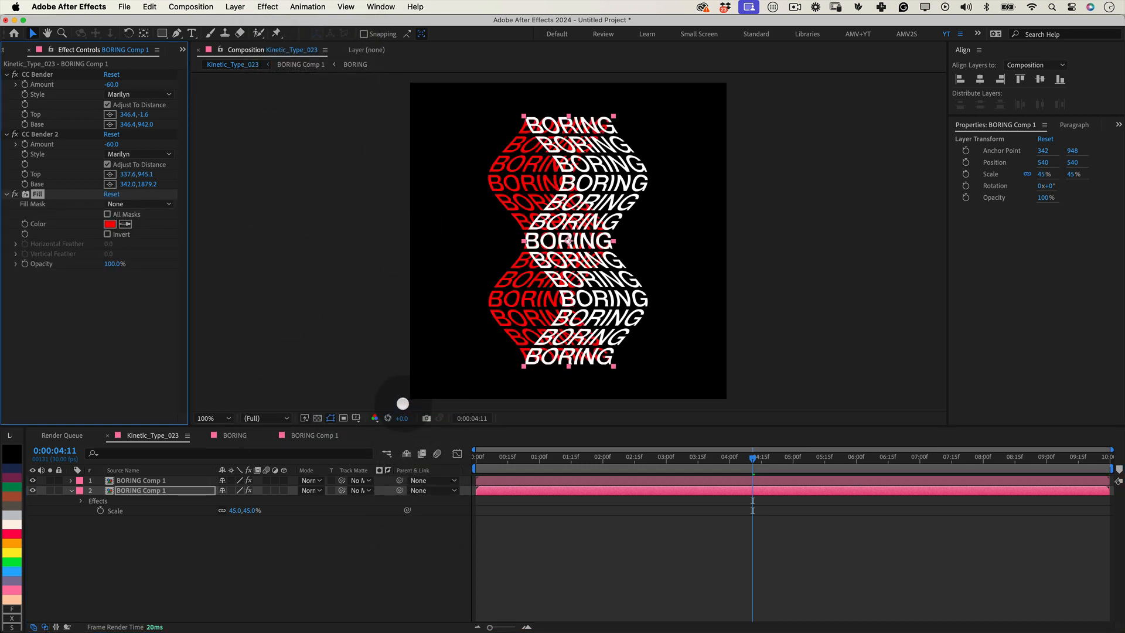
pyautogui.click(109, 224)
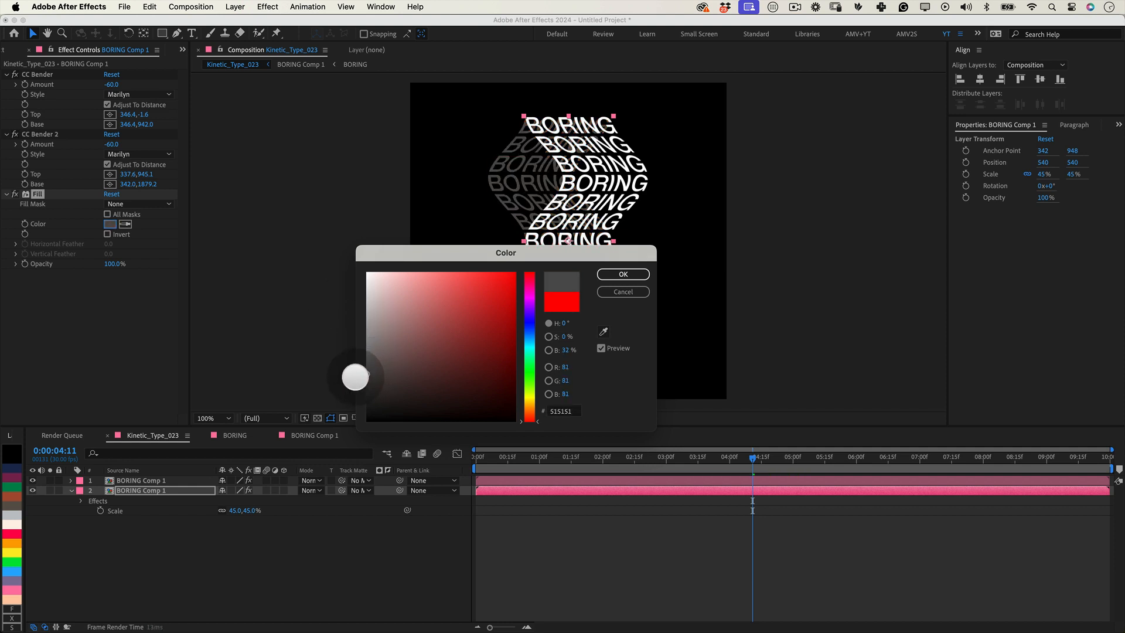
pyautogui.click(621, 274)
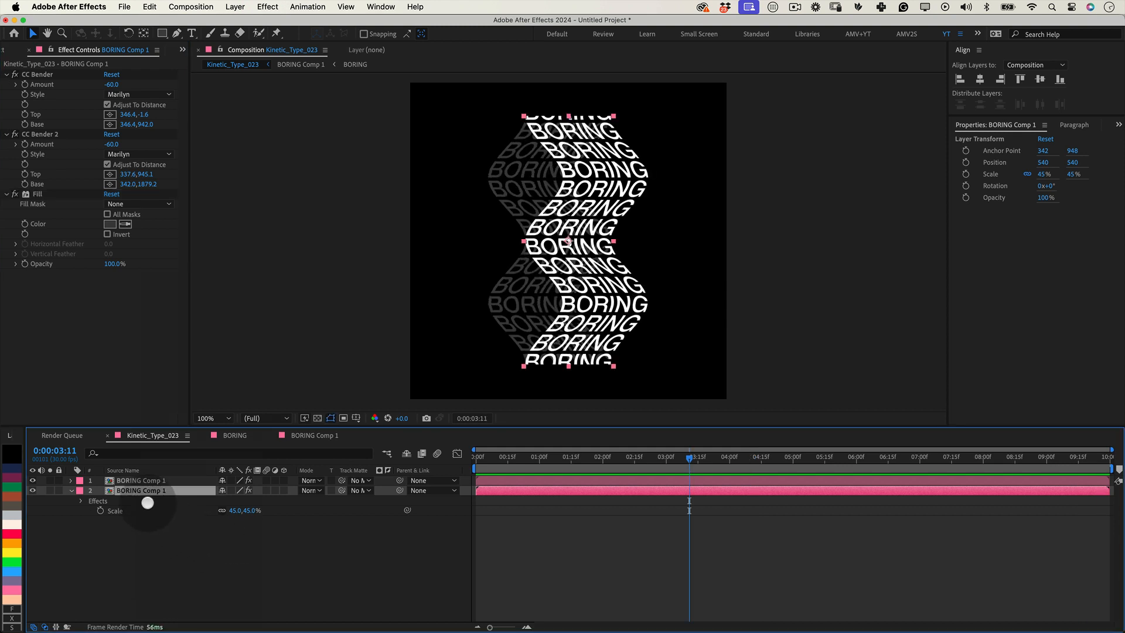
# - Start a new solid layer from the timeline and open its color swatch
pyautogui.rightClick(140, 490)
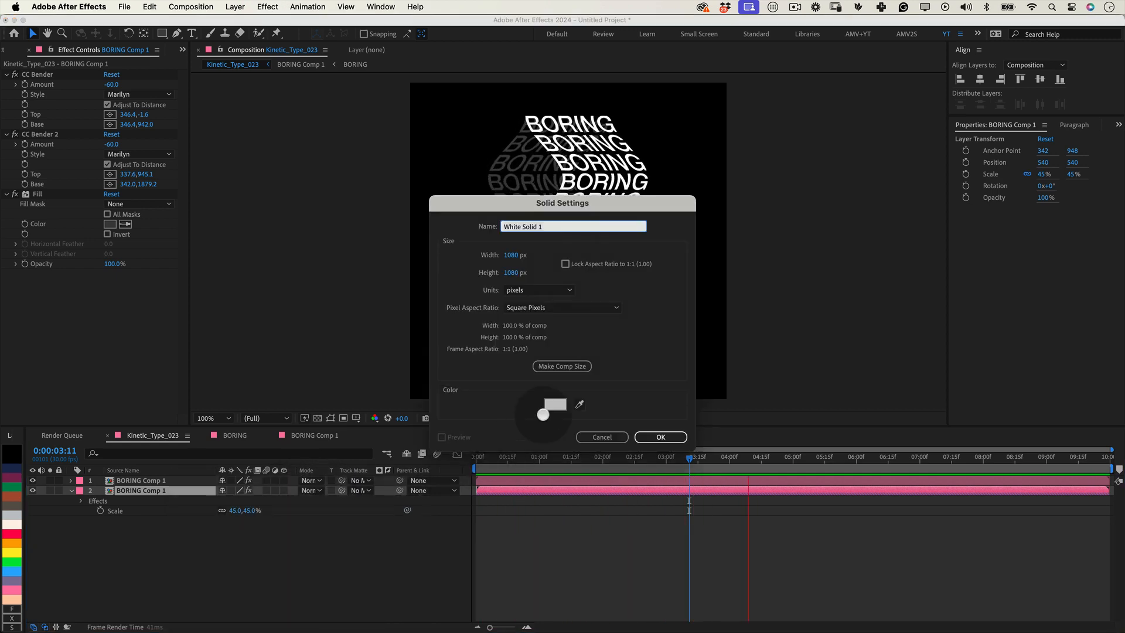
pyautogui.click(658, 437)
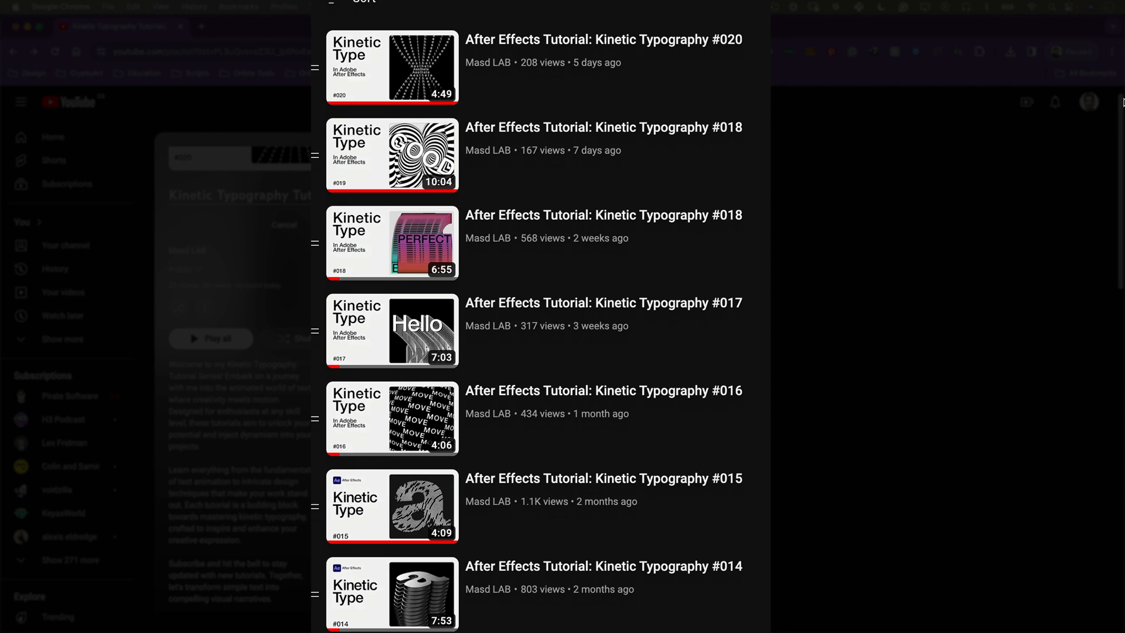
# - Scroll through the Kinetic Typography tutorial playlist
pyautogui.scroll(-3)
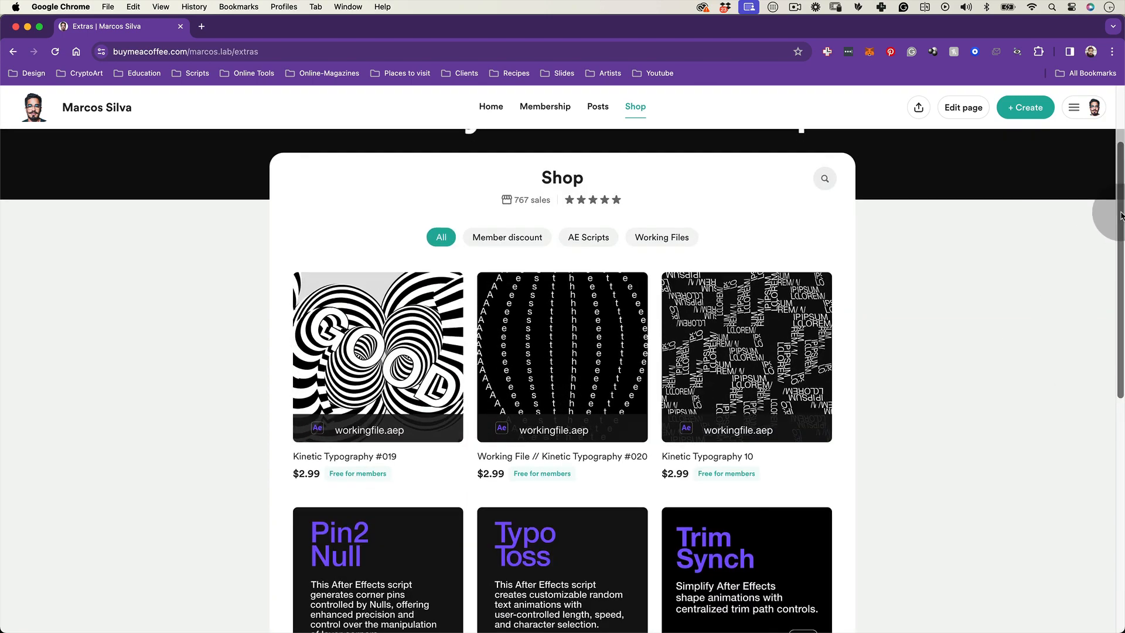
# - Browse to shop page 3, view and close the Isometric Shapes pack, then scroll
pyautogui.scroll(-3)
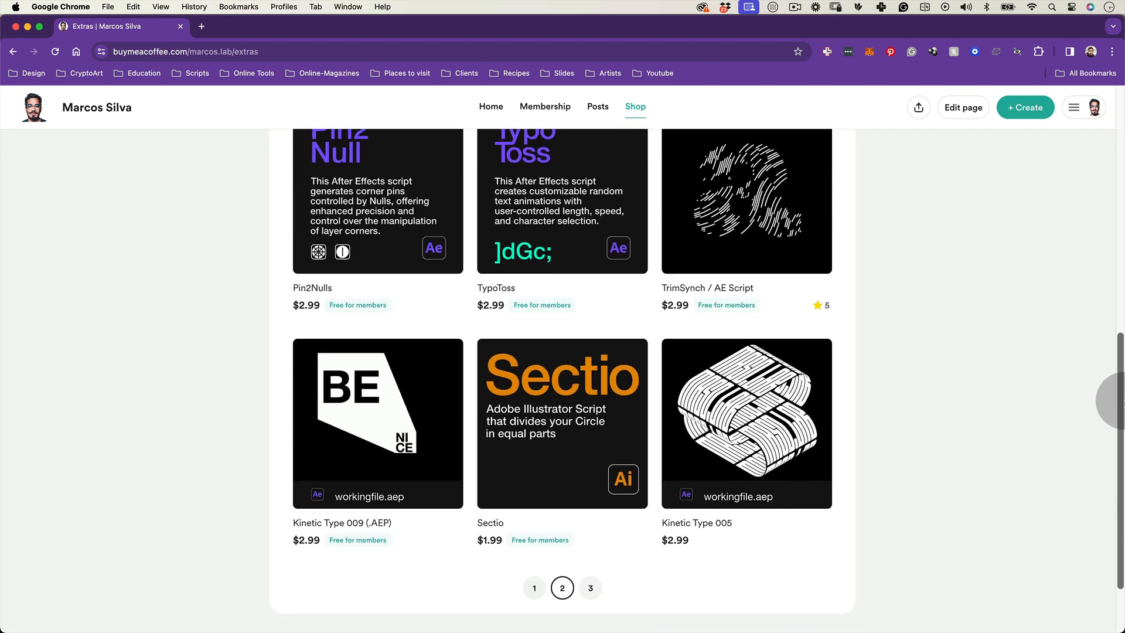
pyautogui.click(590, 587)
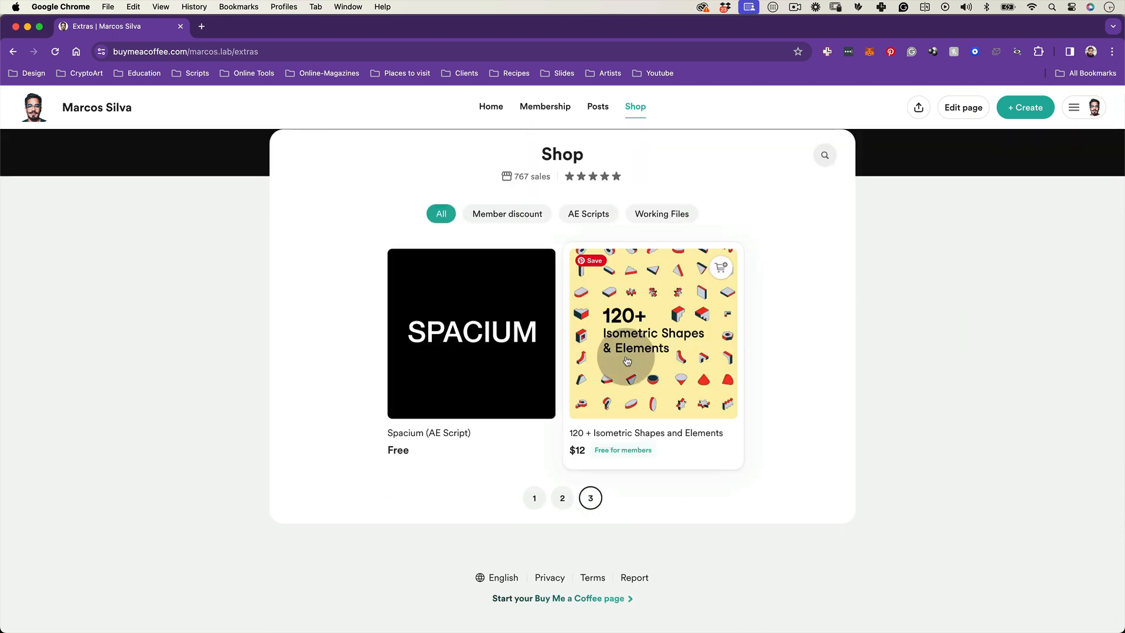
pyautogui.click(652, 333)
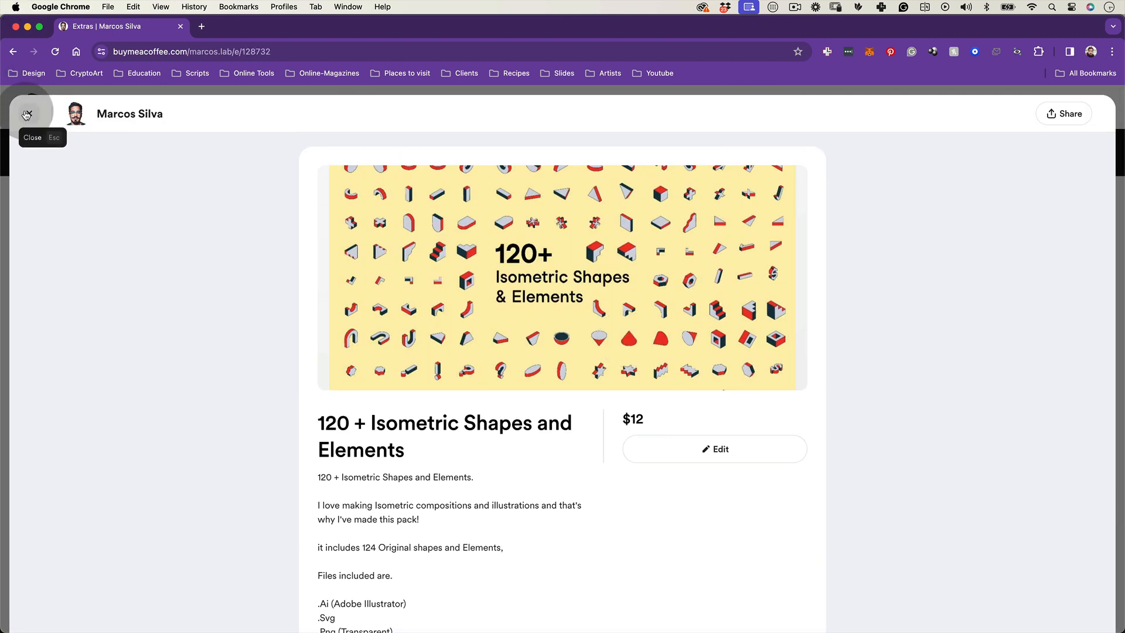
pyautogui.click(26, 114)
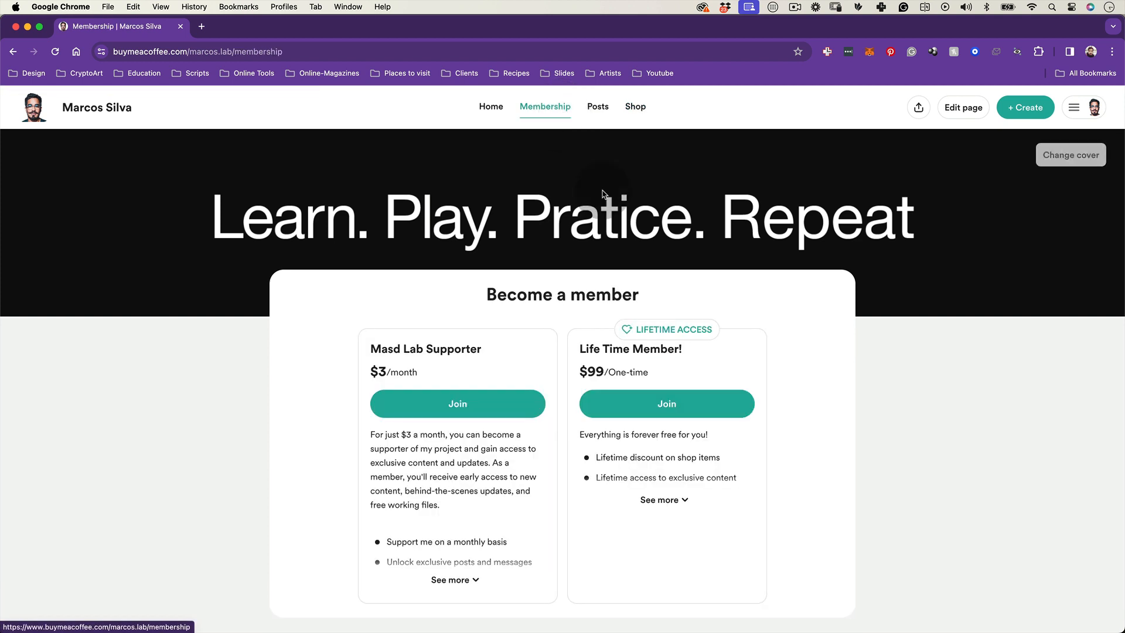
pyautogui.scroll(-3)
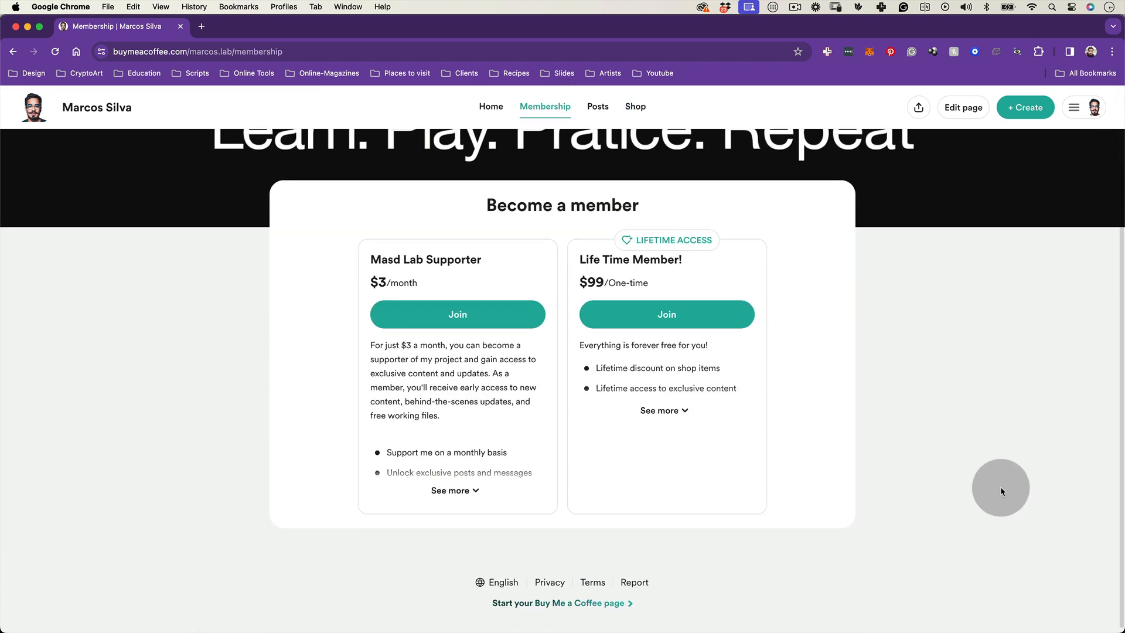